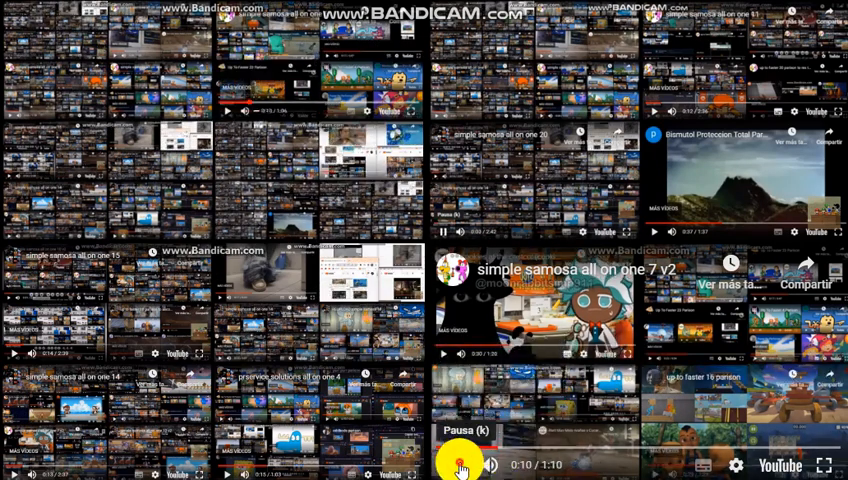
# Pause the 'simple samosa all on one 7 v2' embed at about eleven seconds.
pyautogui.click(458, 464)
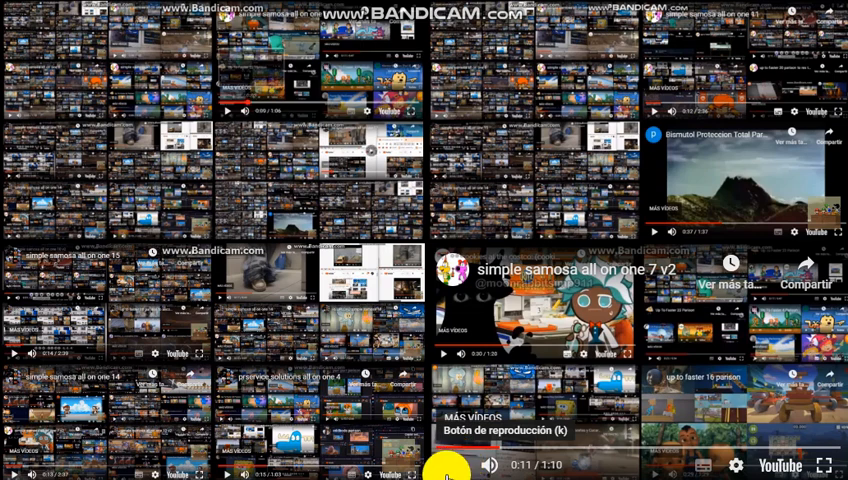